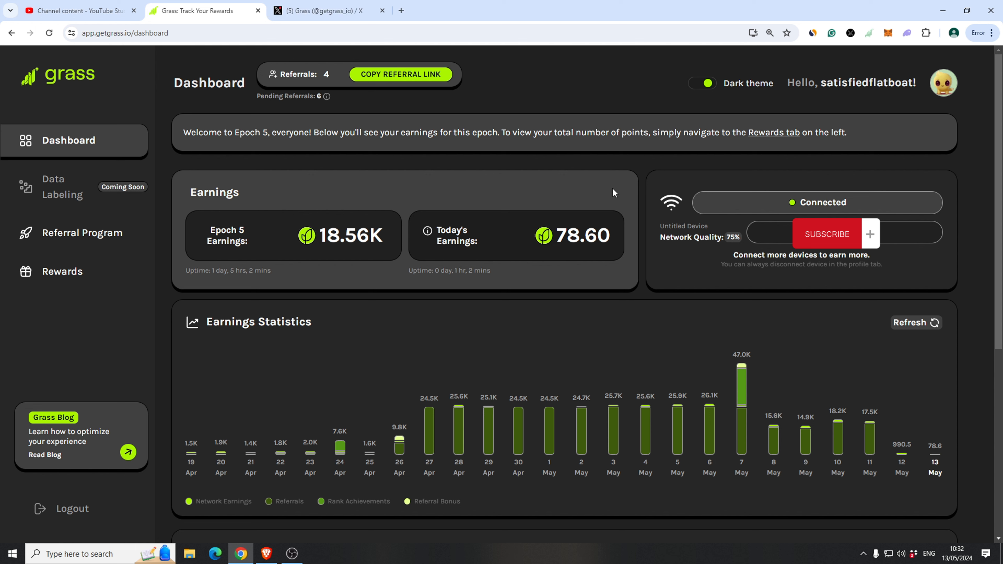
pyautogui.moveTo(860, 422)
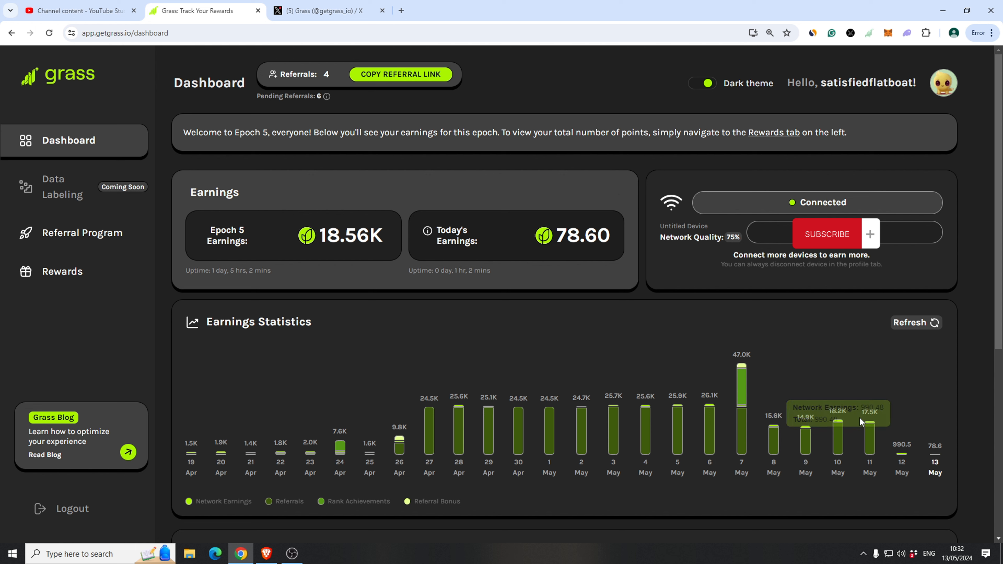
pyautogui.moveTo(470, 418)
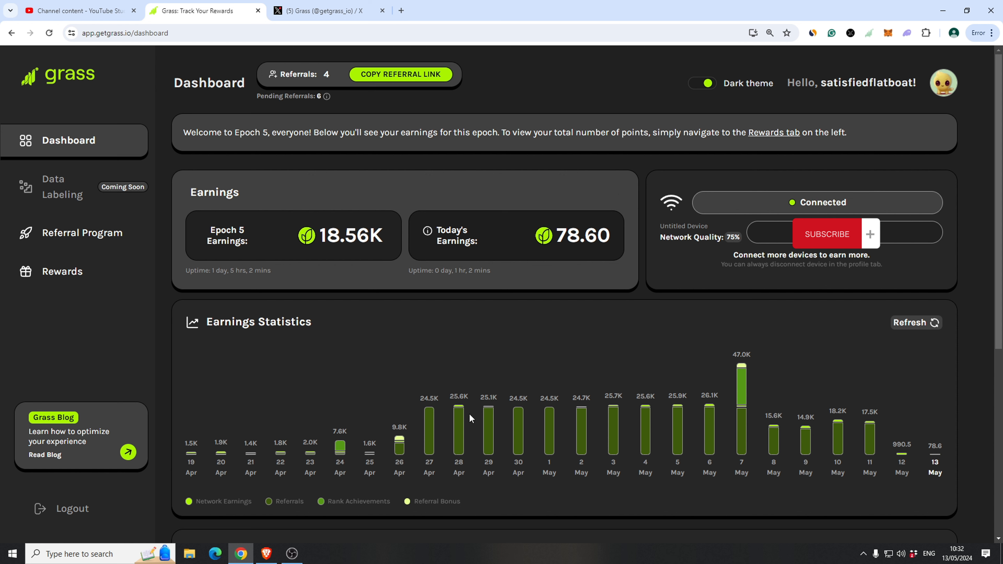
pyautogui.moveTo(428, 438)
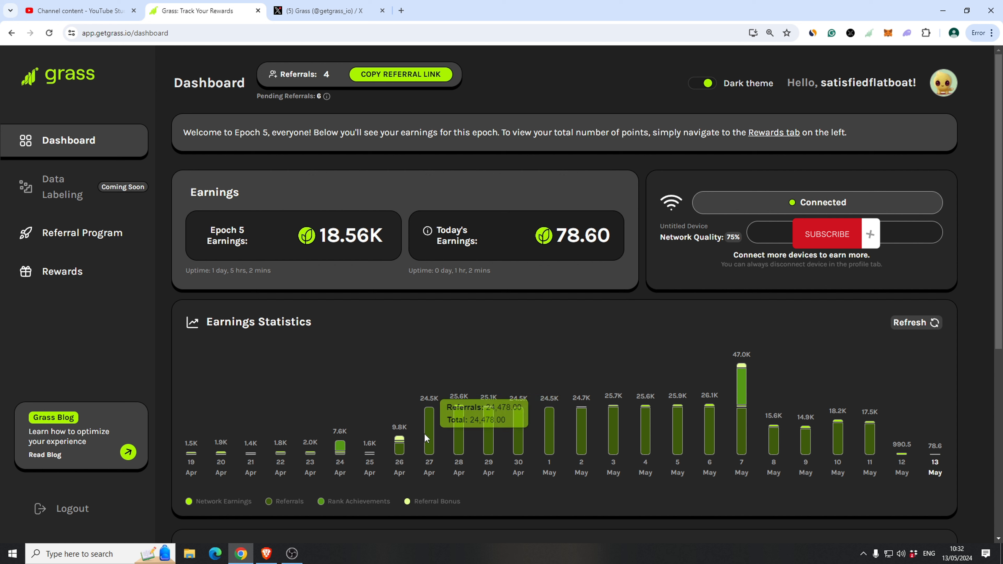
pyautogui.moveTo(665, 348)
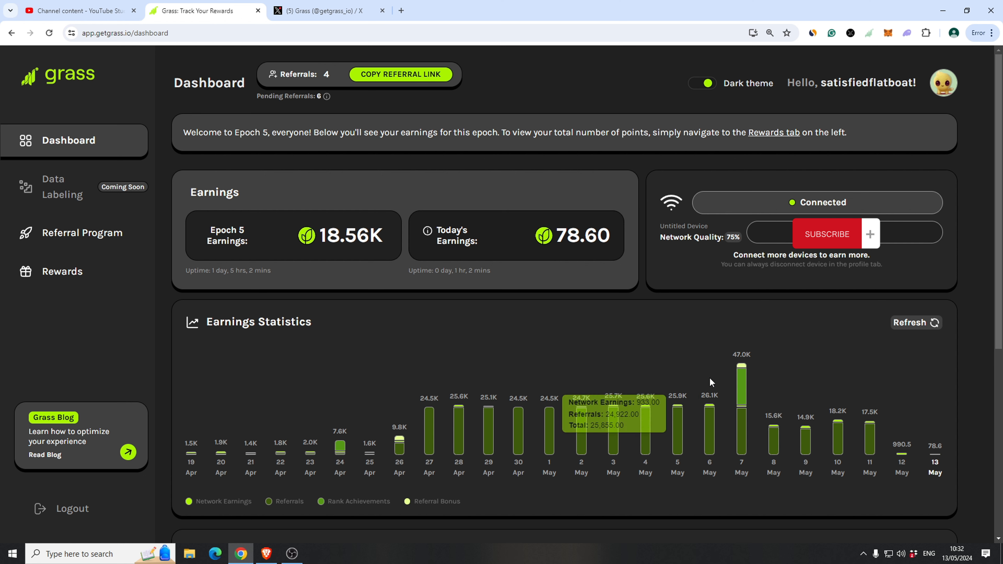
pyautogui.moveTo(742, 397)
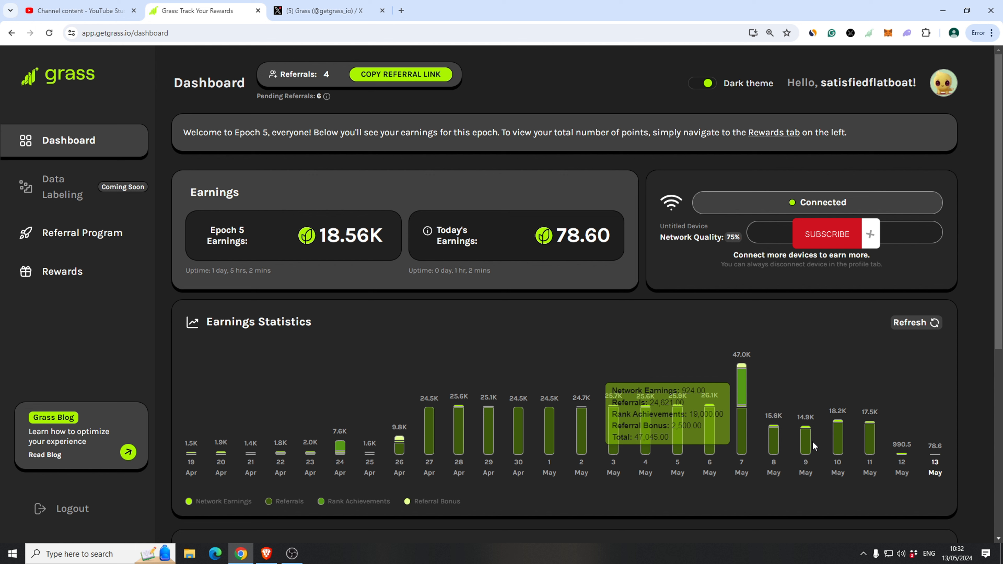
pyautogui.moveTo(845, 442)
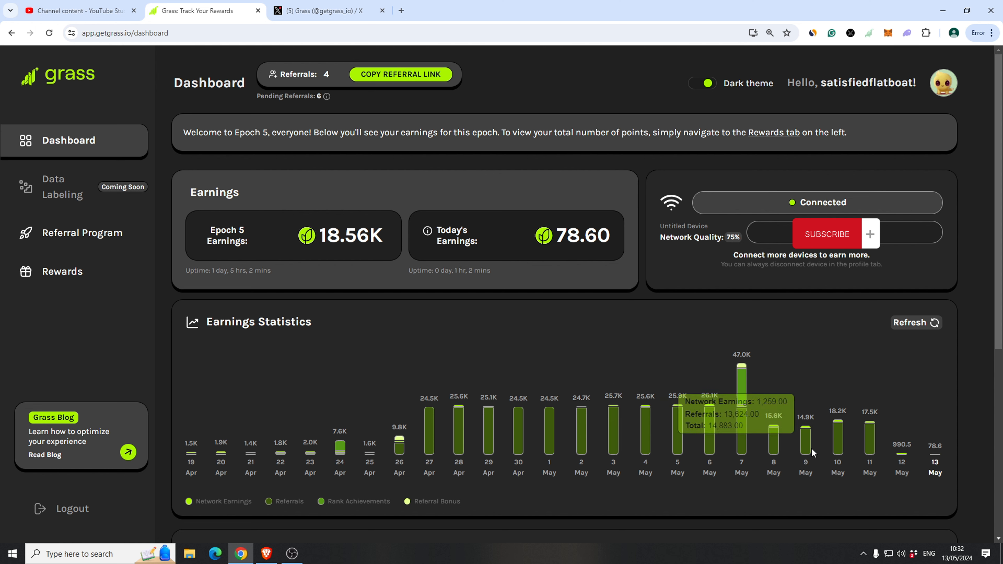
pyautogui.moveTo(856, 452)
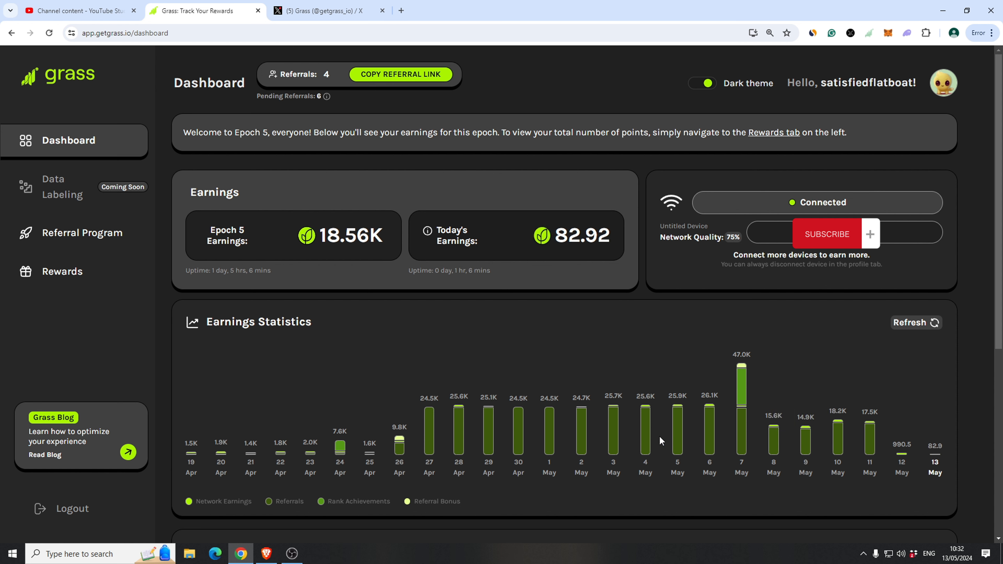
pyautogui.moveTo(838, 423)
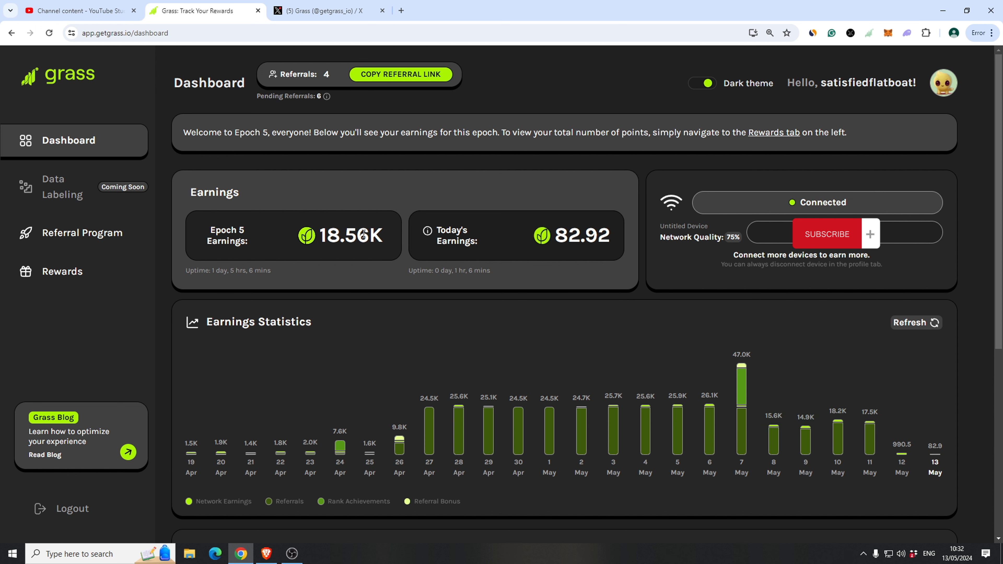
pyautogui.moveTo(886, 241)
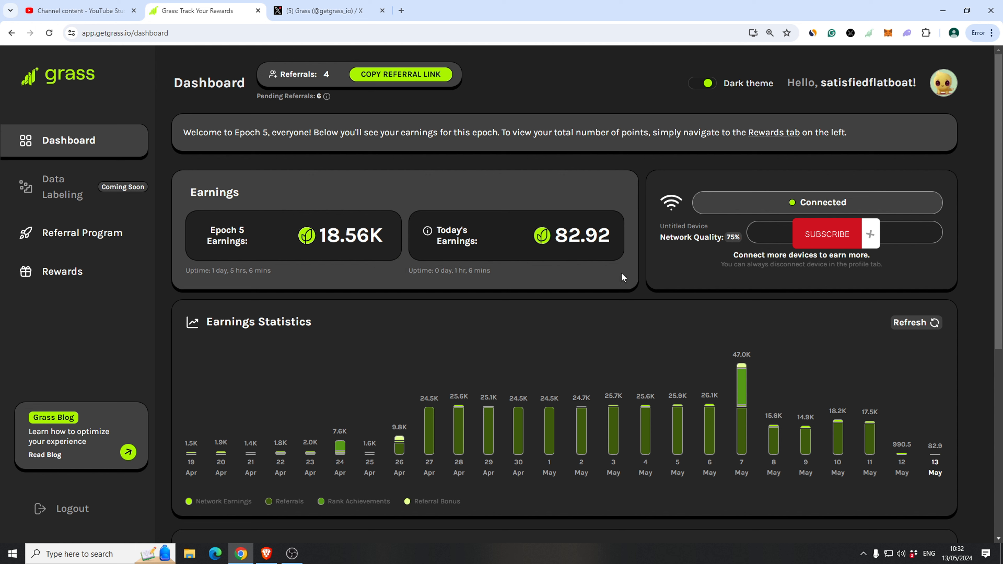
pyautogui.moveTo(91, 232)
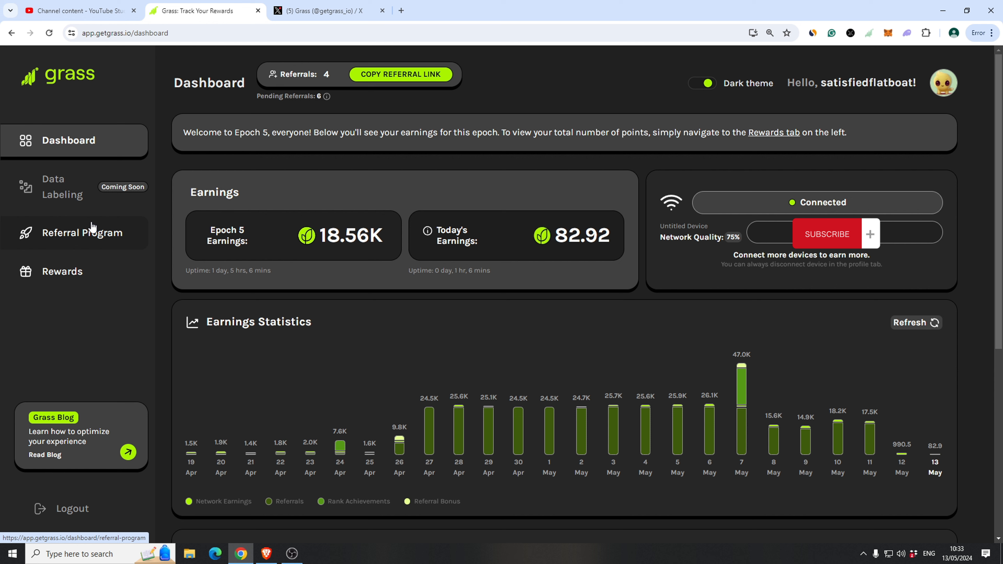
# Step: View the full reward tier list, Iron through Titan, on the Referral Program page, then close it
pyautogui.click(77, 232)
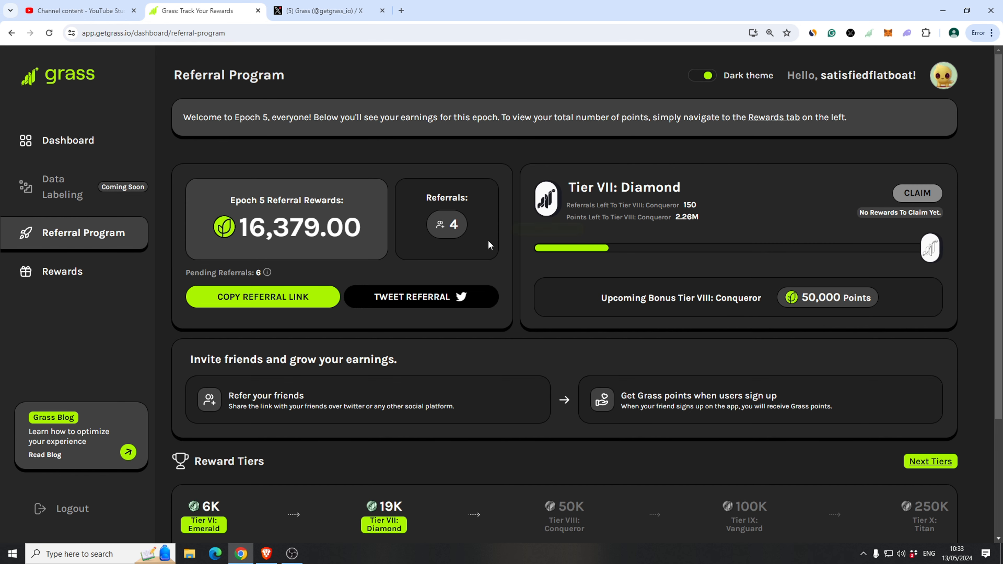
pyautogui.moveTo(691, 192)
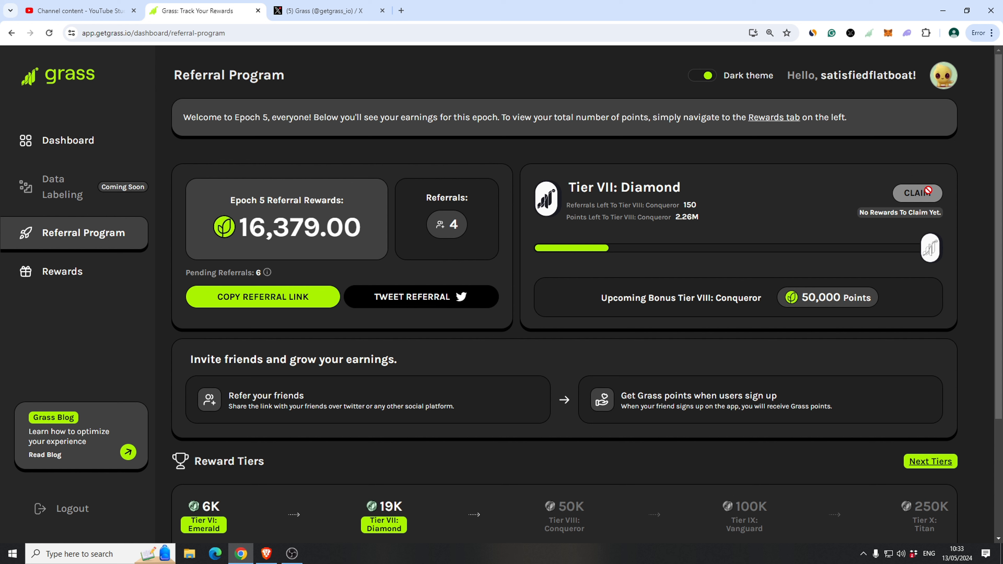
pyautogui.moveTo(684, 217)
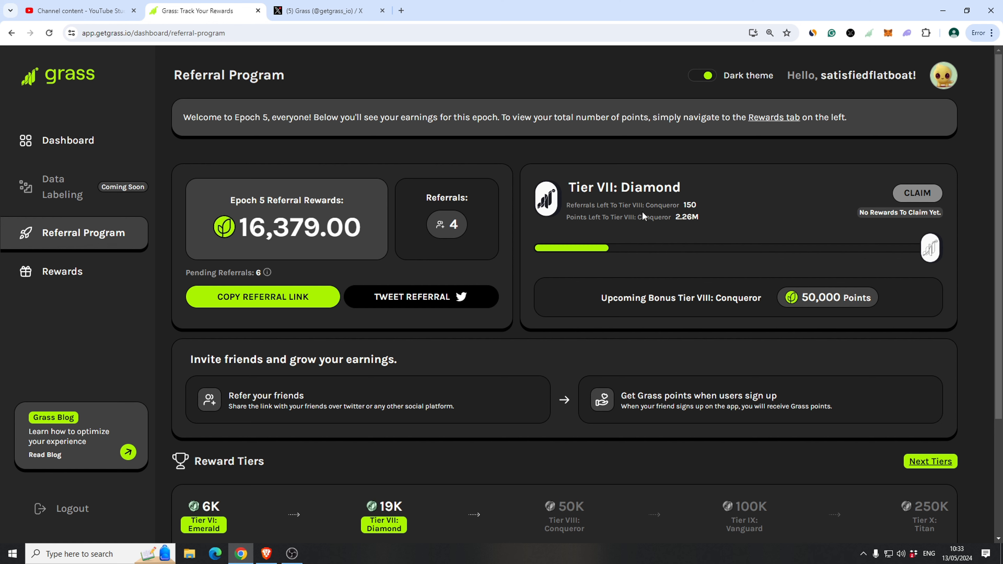
pyautogui.scroll(-3)
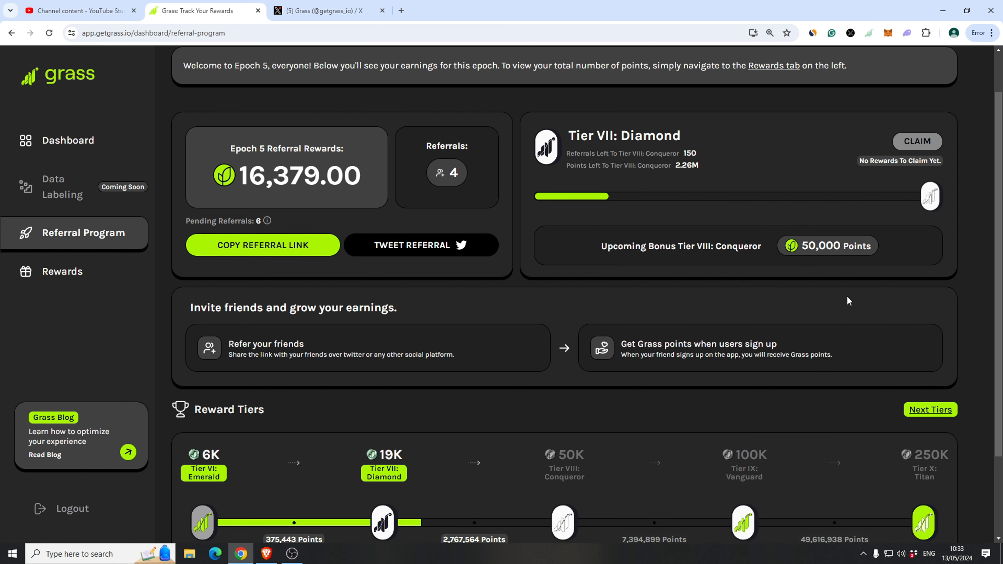
pyautogui.scroll(-3)
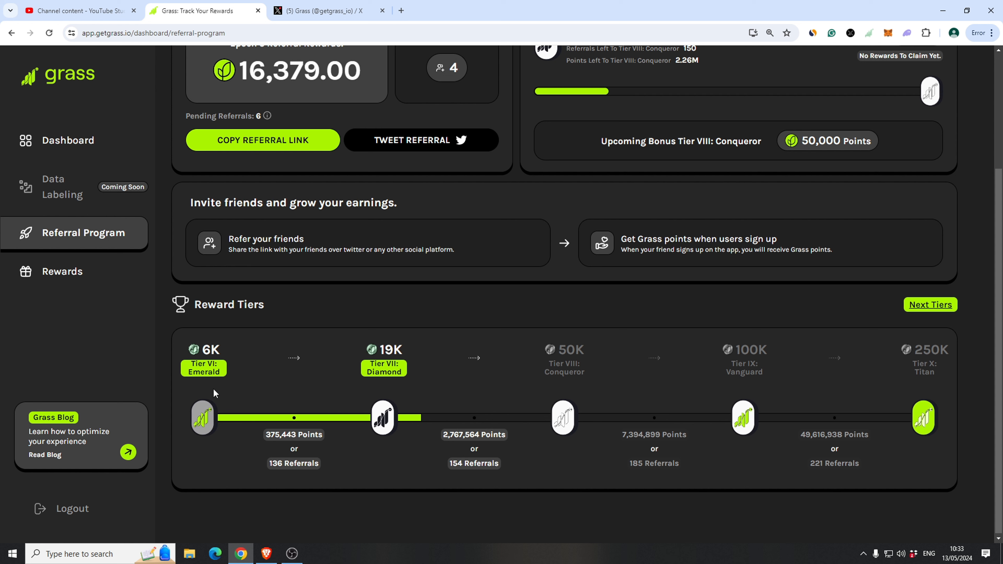
pyautogui.moveTo(389, 382)
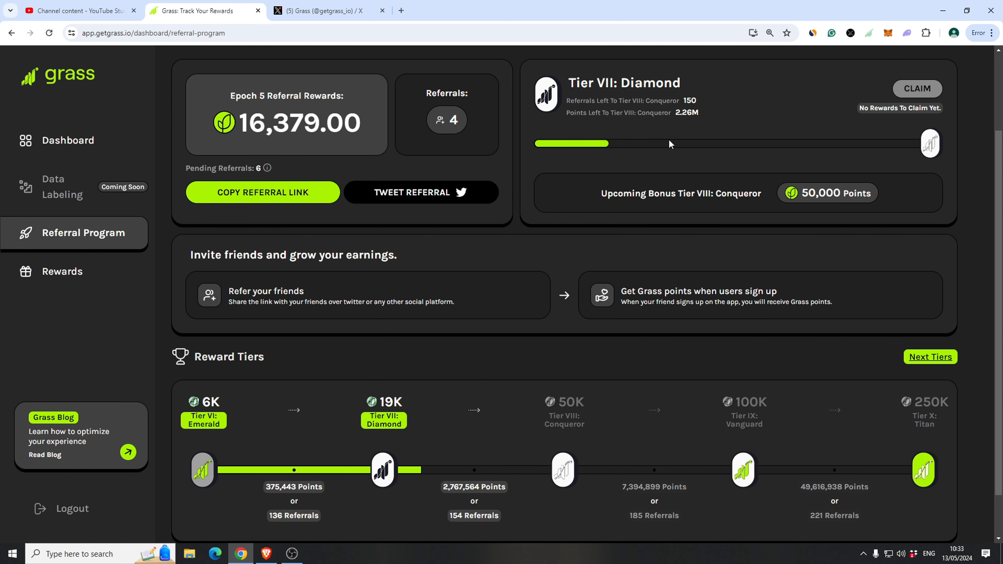
pyautogui.moveTo(562, 468)
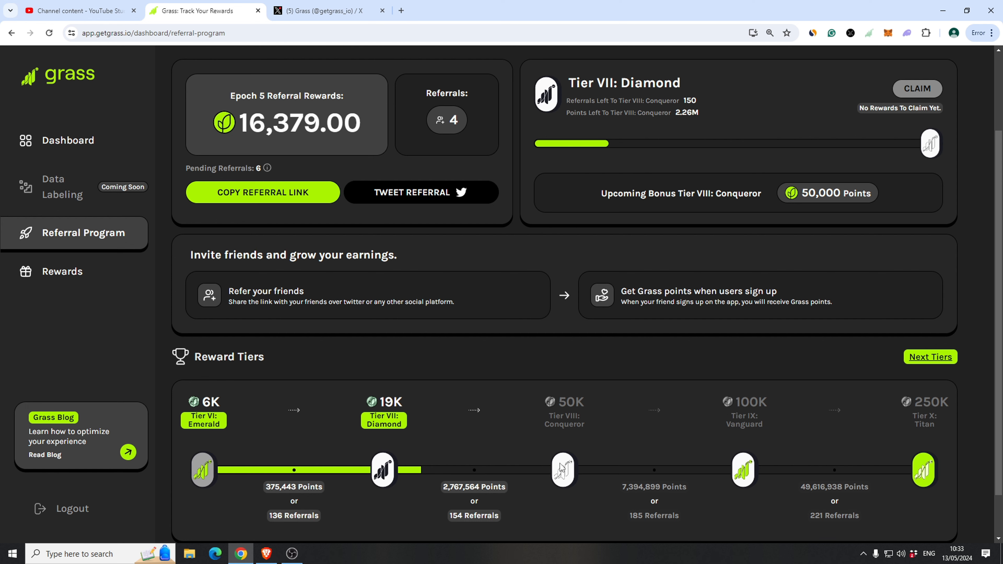
pyautogui.click(930, 356)
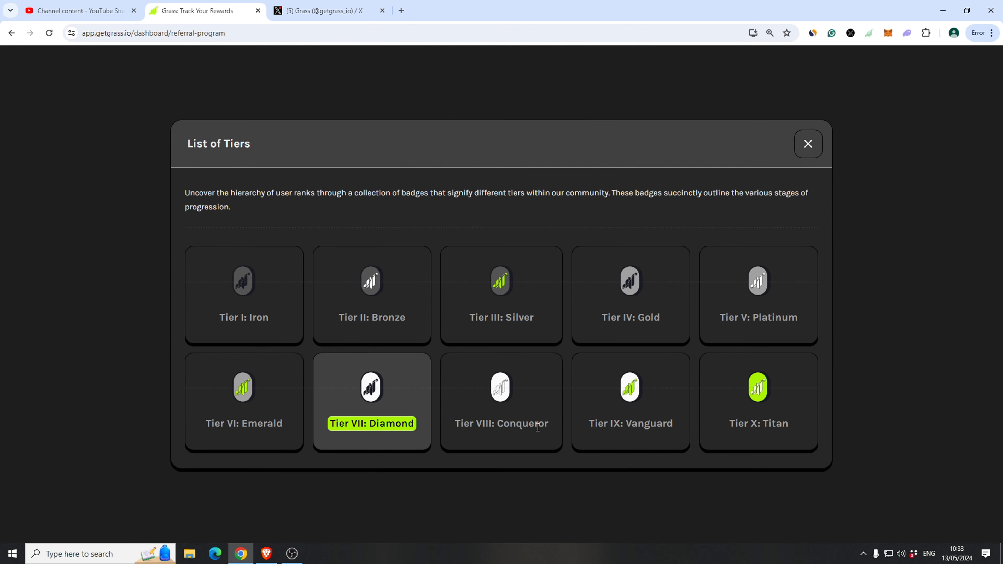
pyautogui.moveTo(734, 447)
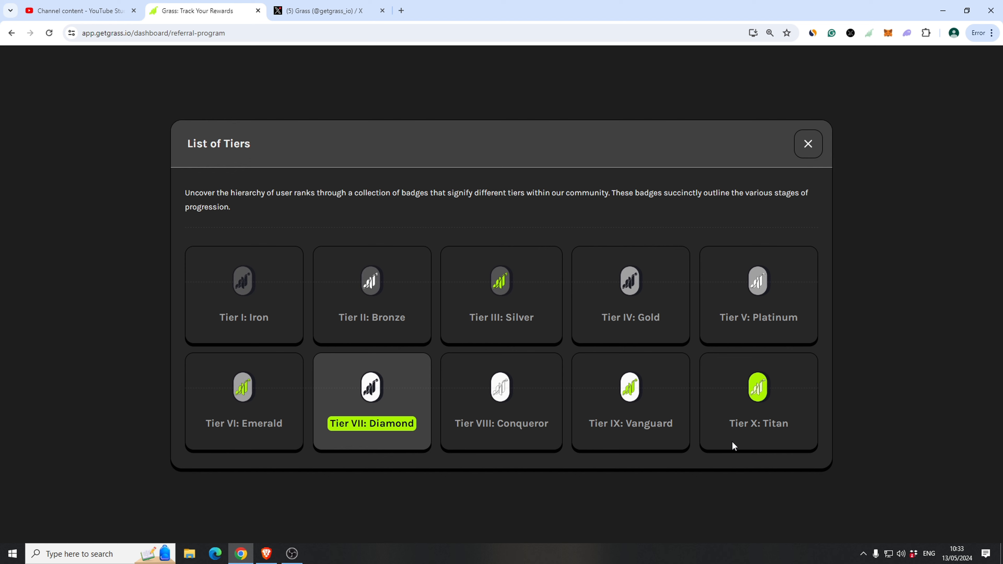
pyautogui.click(807, 143)
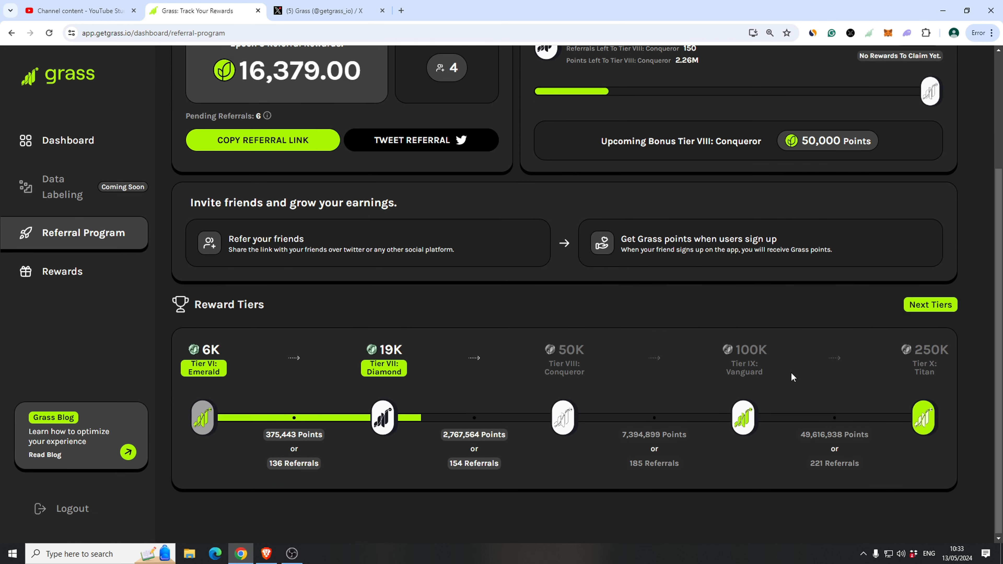
pyautogui.moveTo(926, 400)
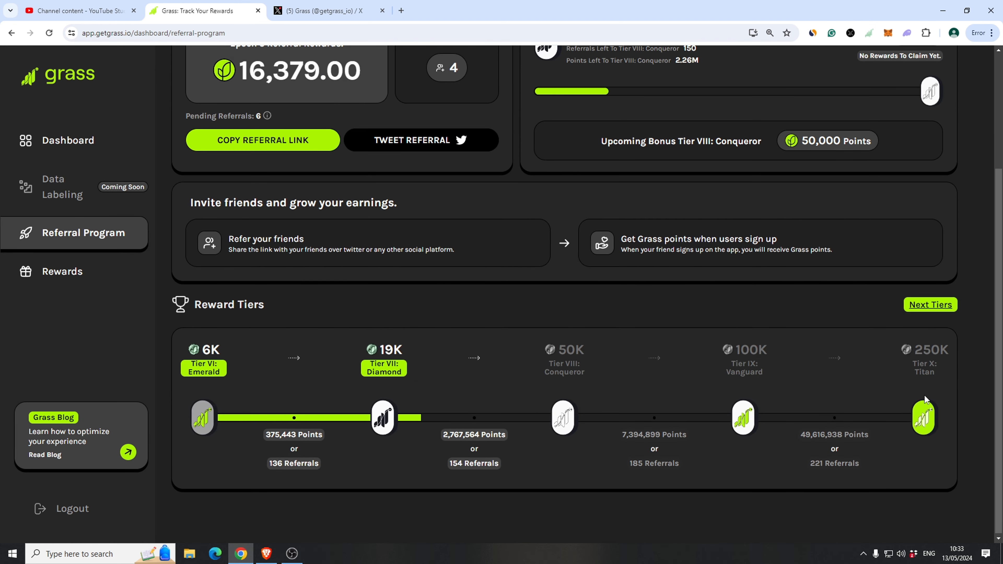
pyautogui.moveTo(832, 457)
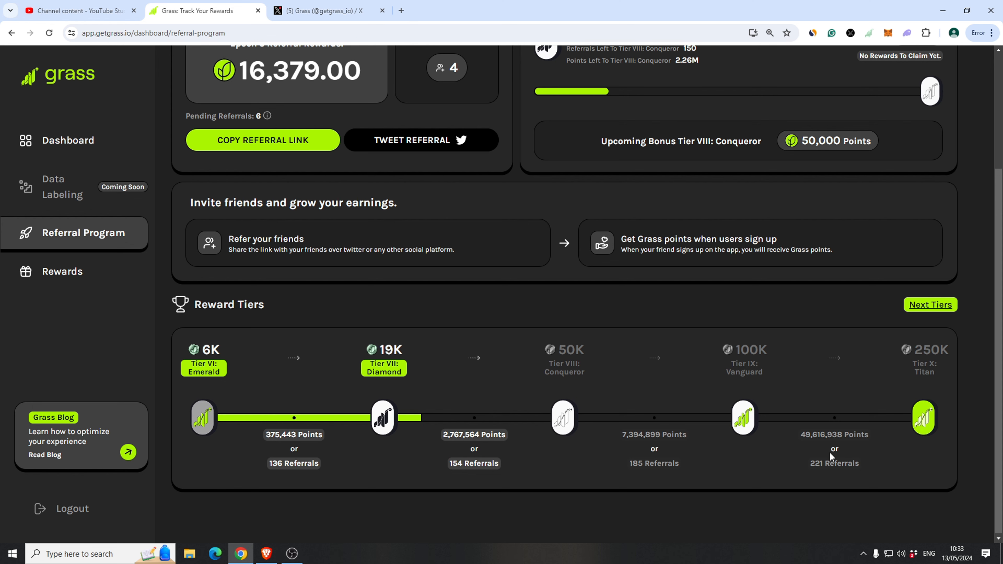
pyautogui.scroll(3)
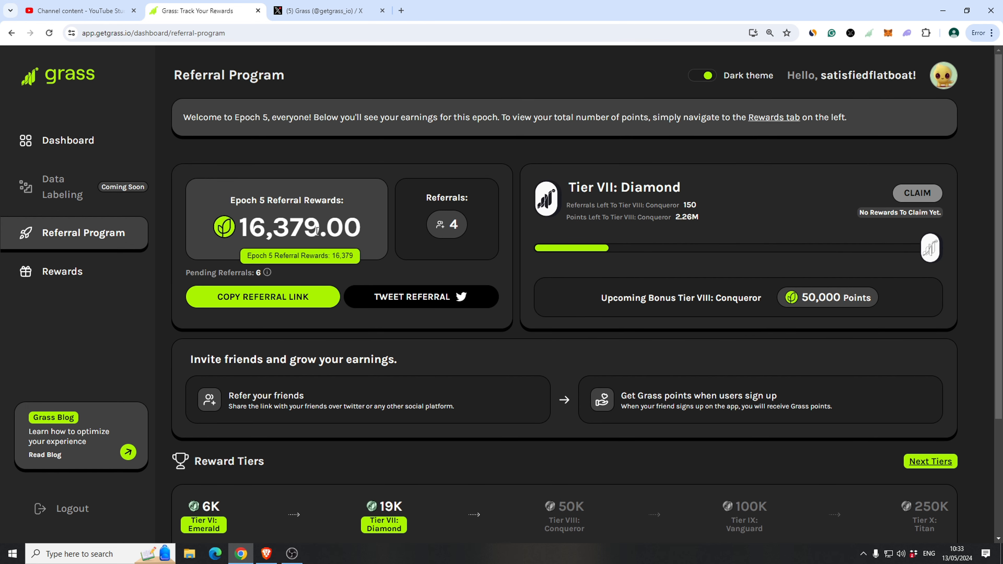
pyautogui.scroll(-3)
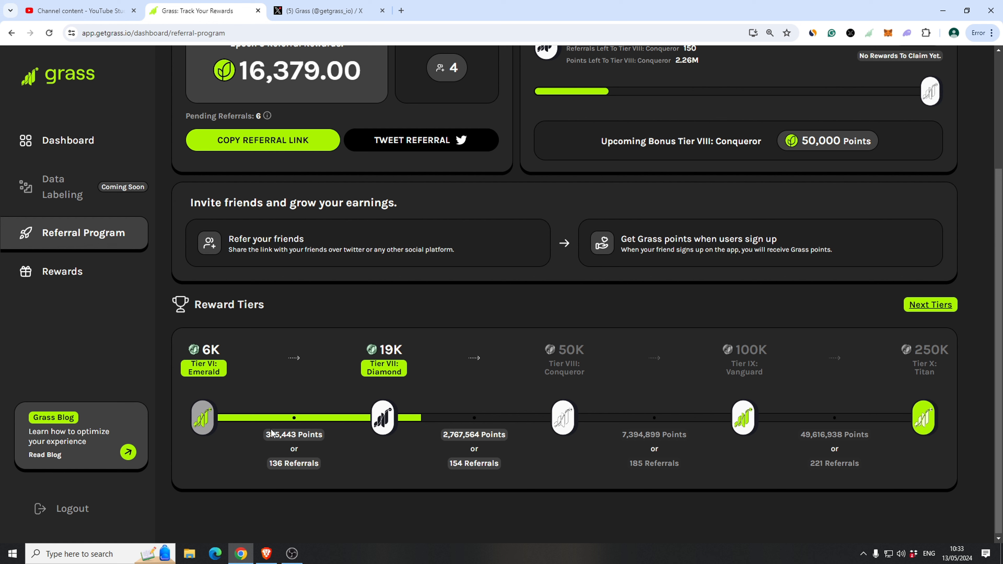
pyautogui.moveTo(44, 322)
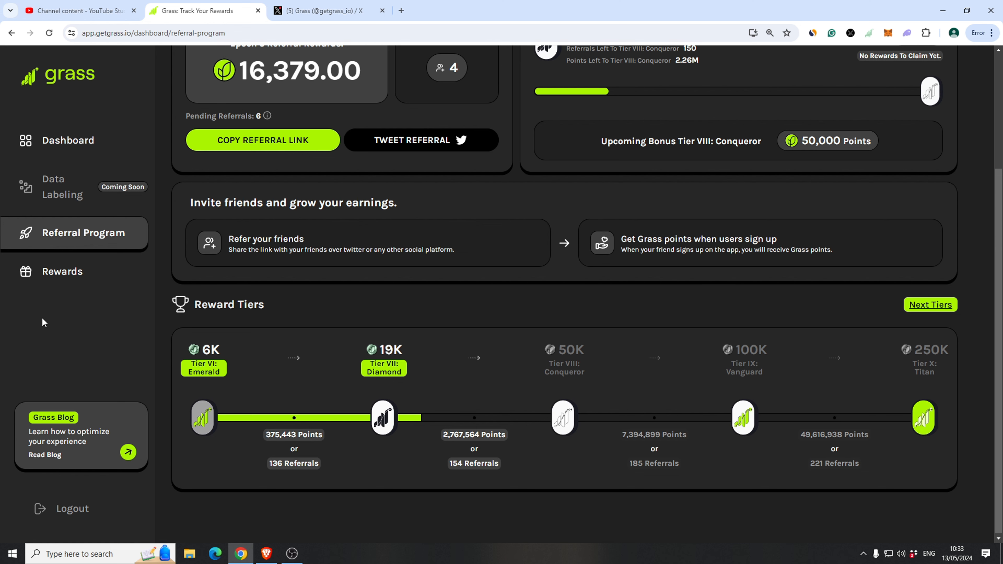
# Step: Review the Rewards table's Epoch 5 referral rewards of 16,379, then switch to the Grass X profile
pyautogui.click(62, 271)
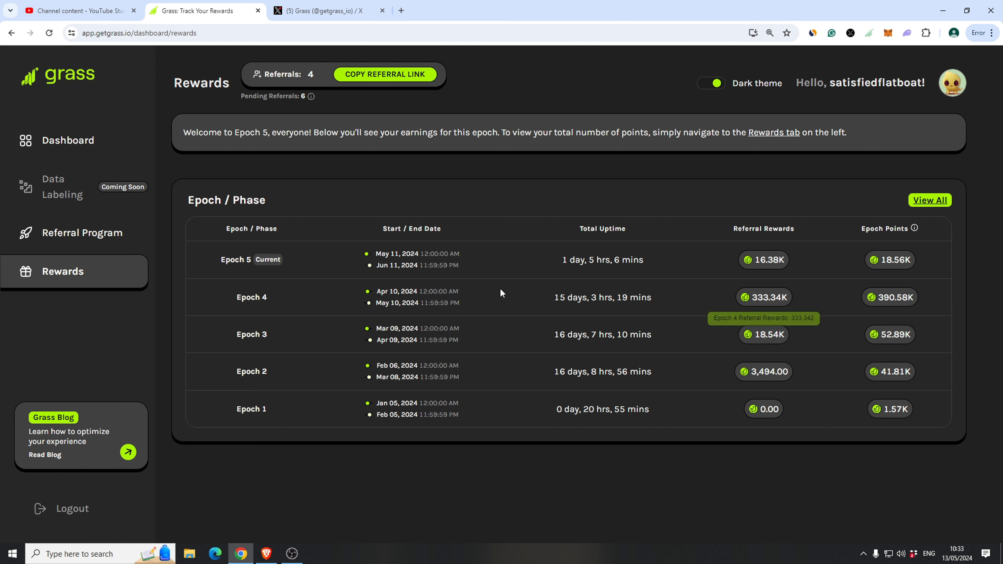
pyautogui.moveTo(890, 296)
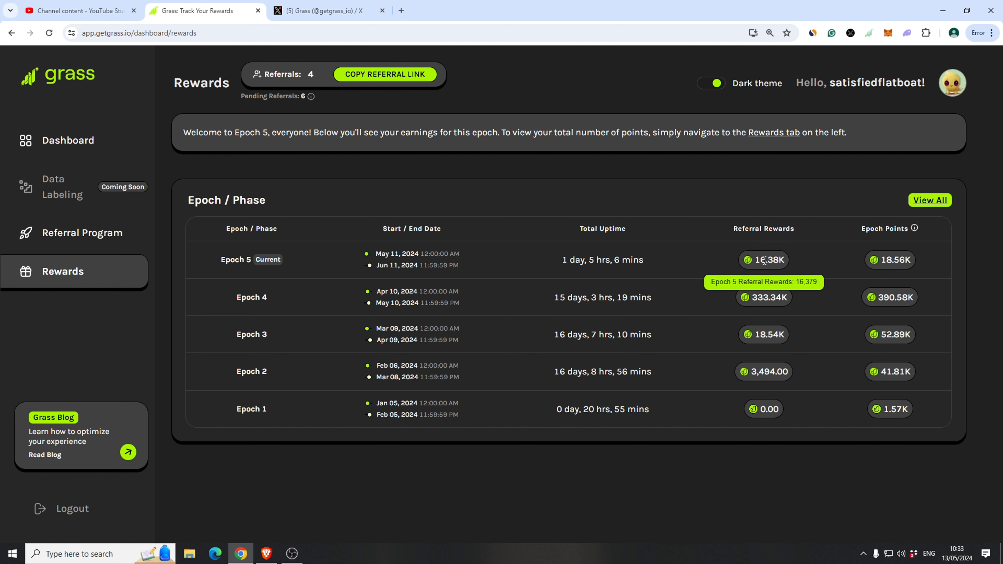
pyautogui.moveTo(355, 266)
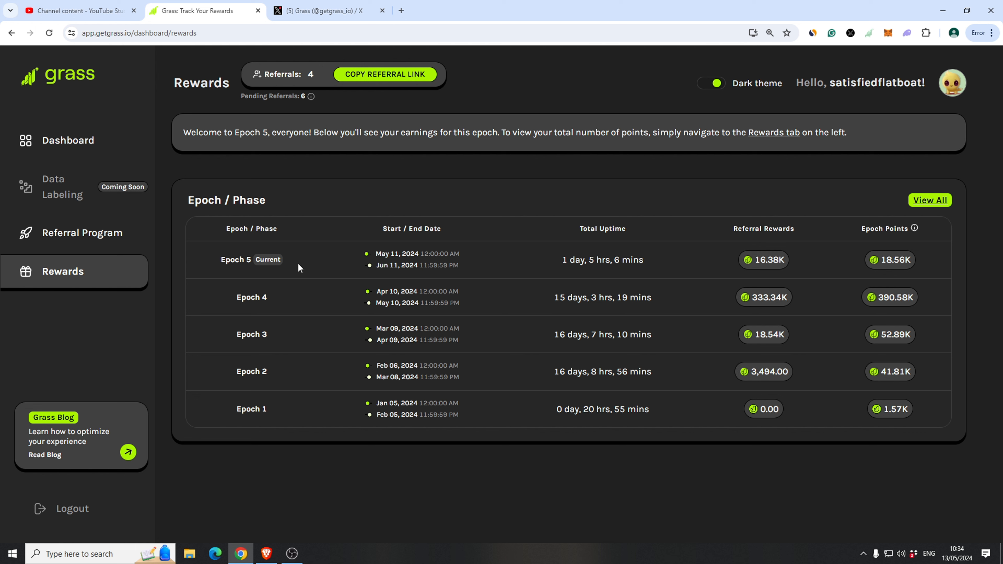
pyautogui.moveTo(411, 276)
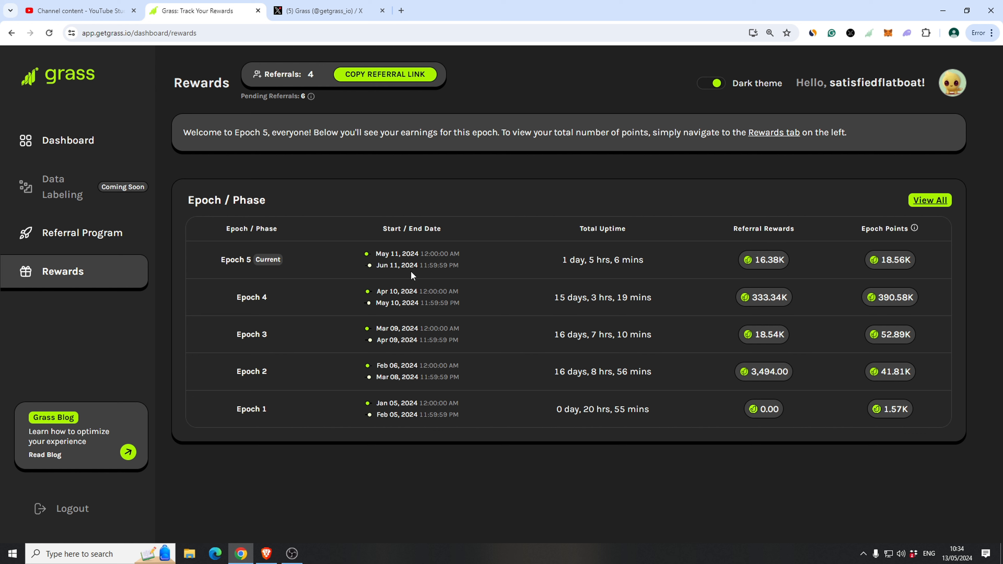
pyautogui.moveTo(420, 278)
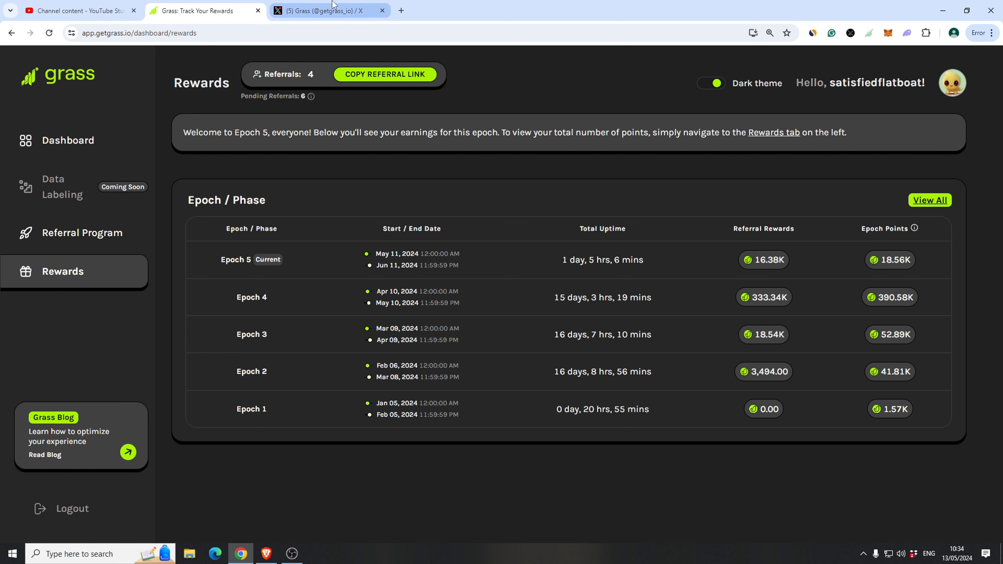
pyautogui.click(330, 10)
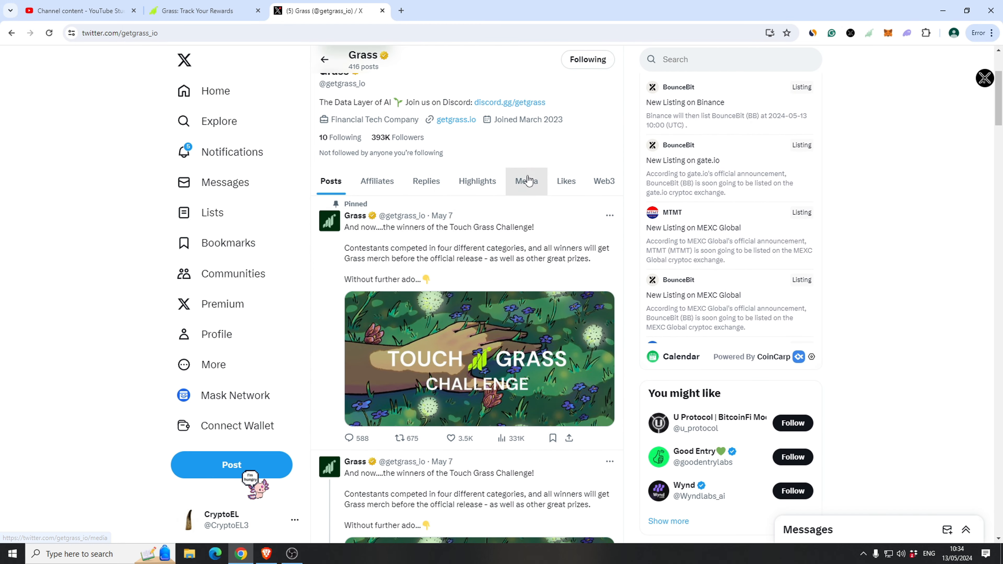
pyautogui.scroll(-3)
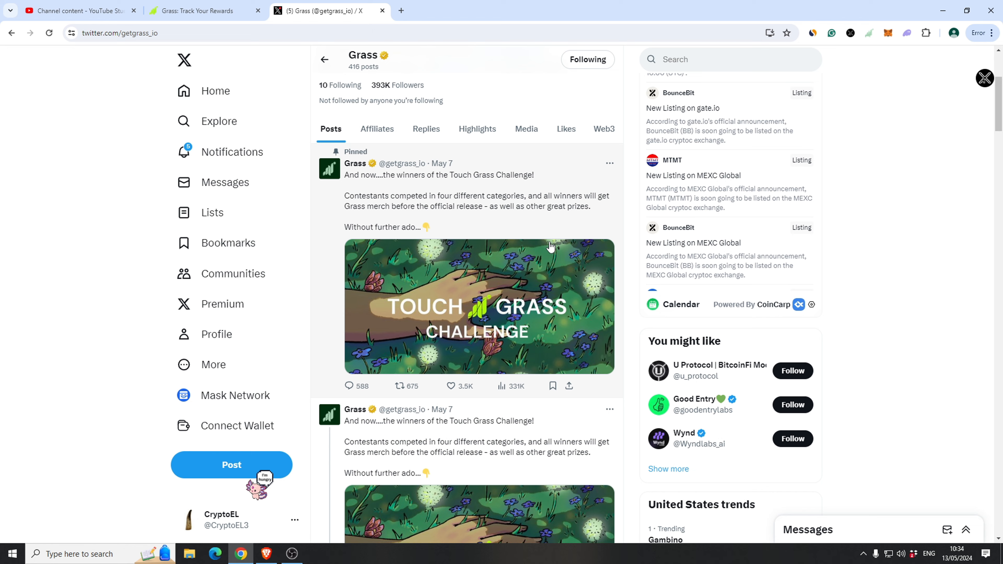
pyautogui.scroll(-3)
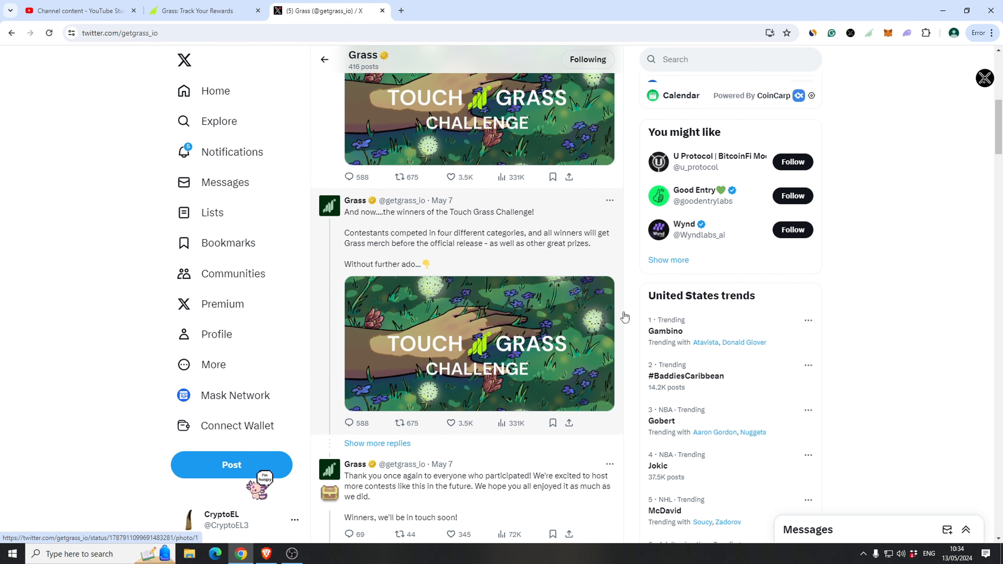
pyautogui.scroll(-3)
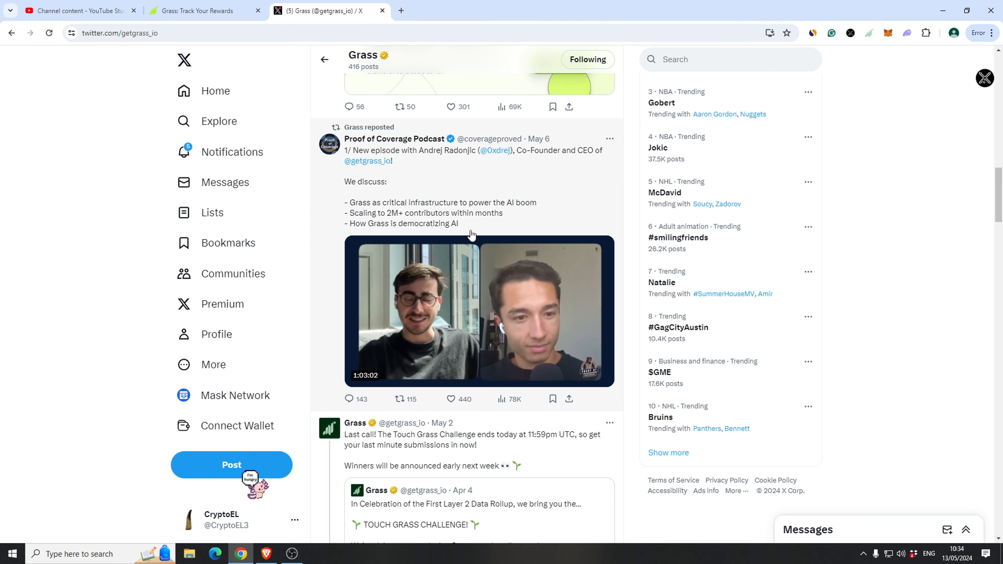
pyautogui.click(202, 11)
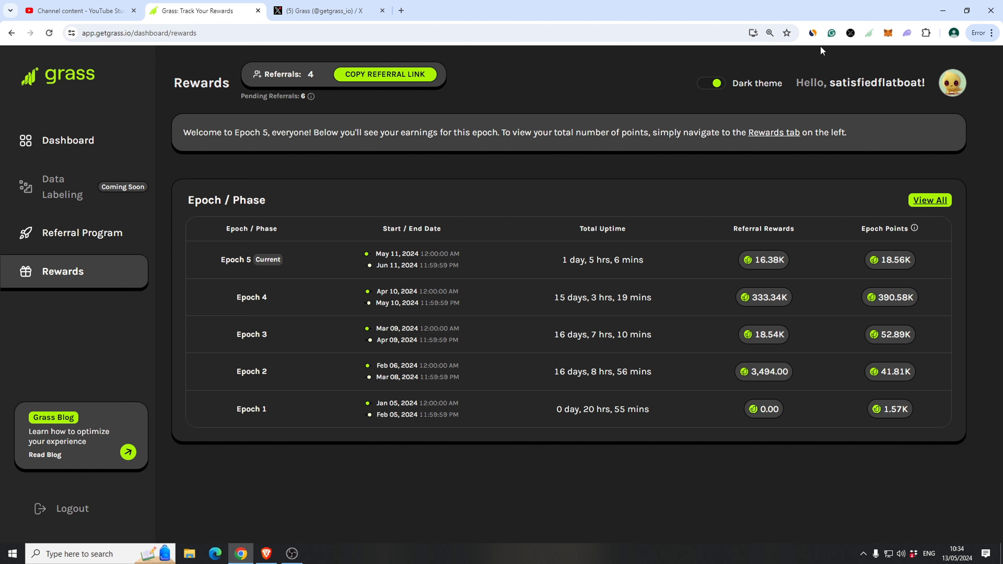
# Step: Show SimilarWeb stats for app.getgrass.io: 51.1M monthly visits, 47.62% bounce rate
pyautogui.click(831, 33)
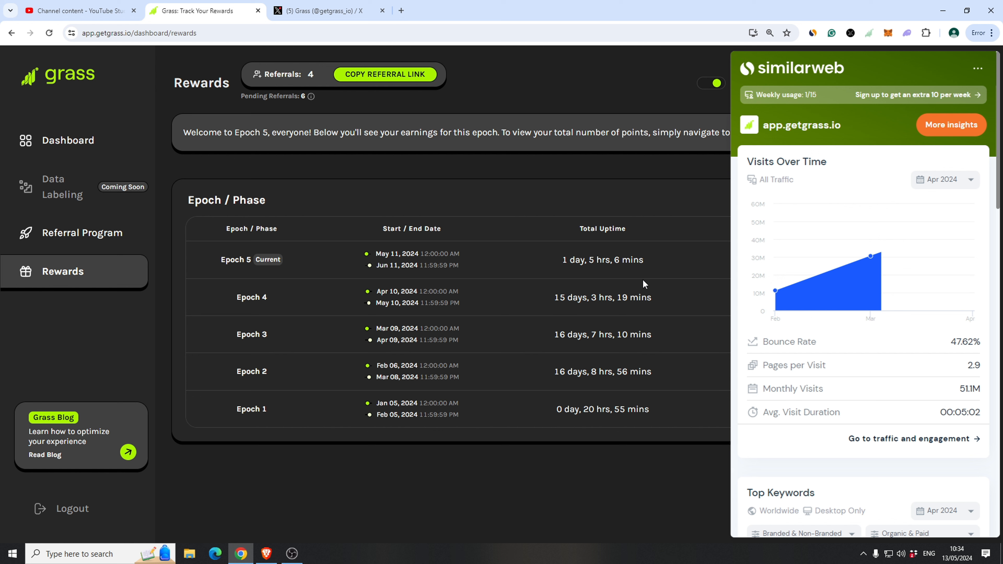
pyautogui.moveTo(939, 290)
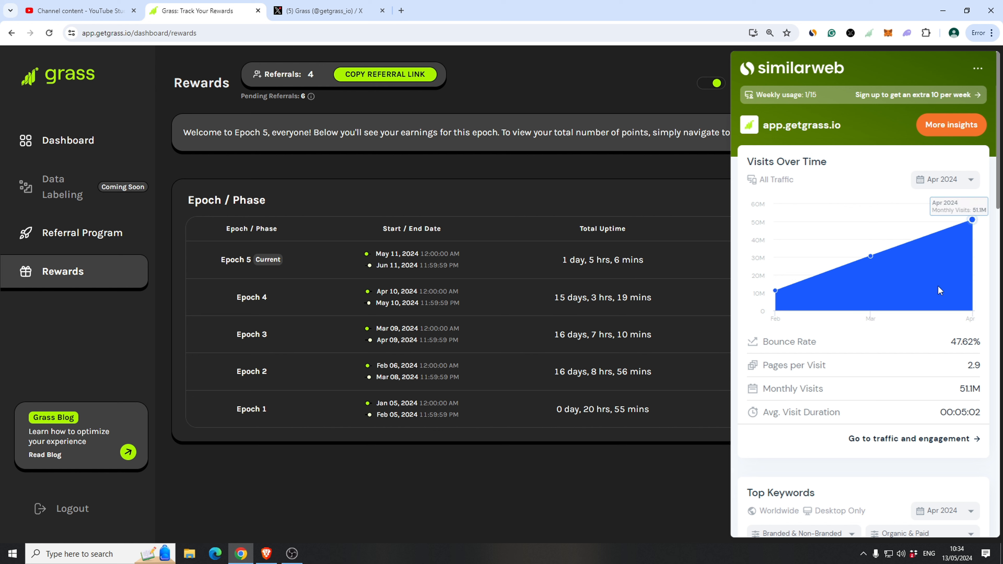
pyautogui.moveTo(971, 292)
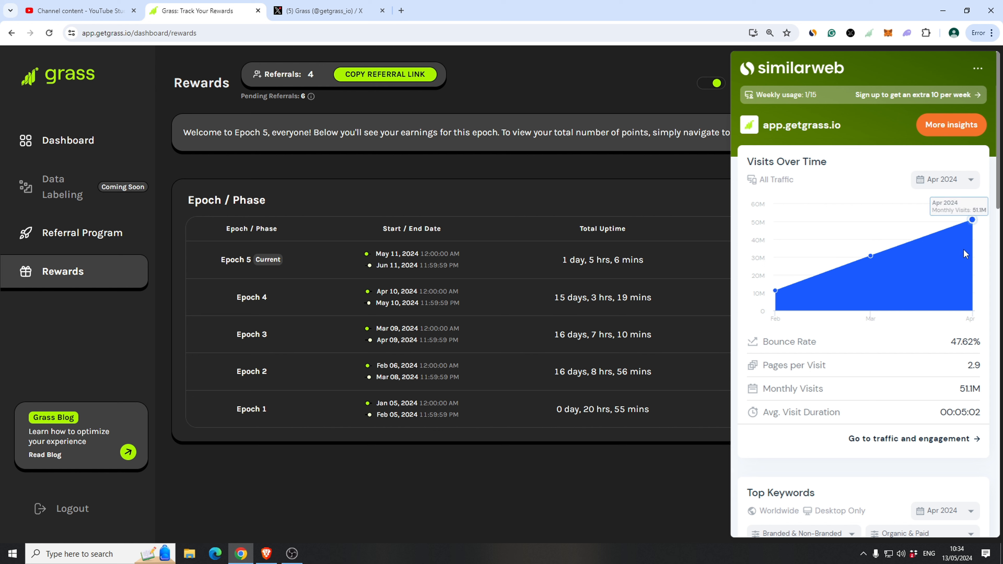
pyautogui.moveTo(958, 251)
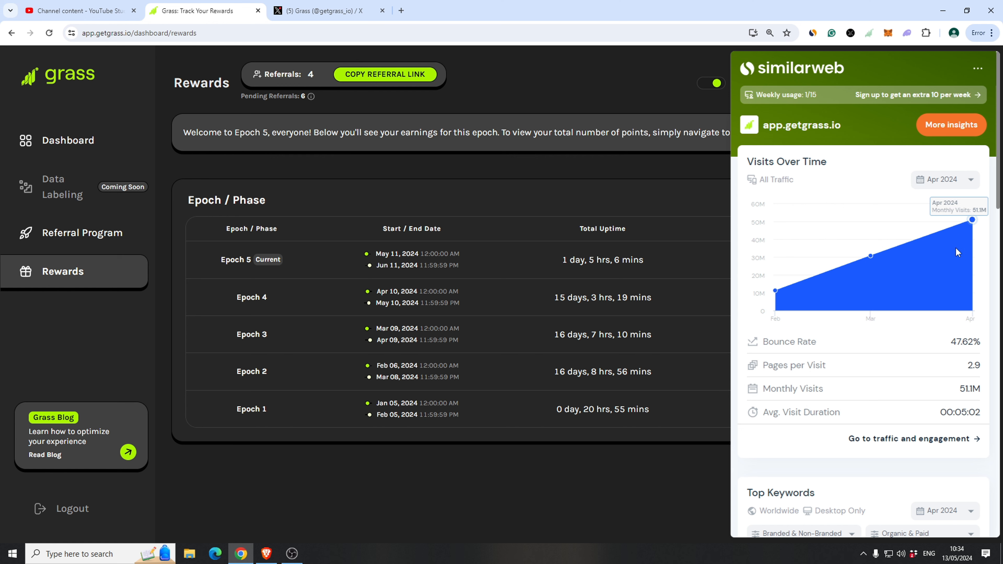
pyautogui.scroll(-3)
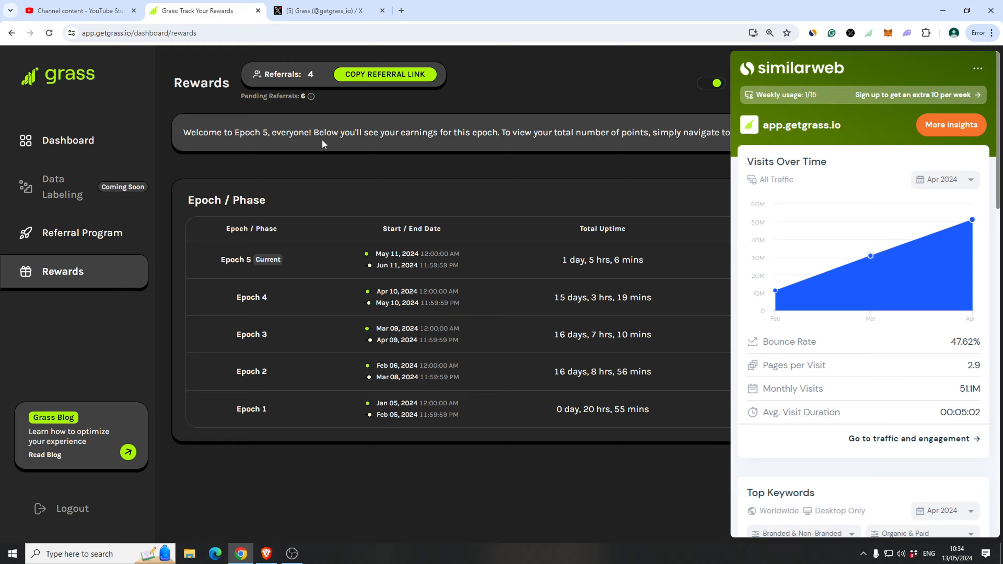
# Step: Browse more Grass X posts past the 2 million active nodes celebration, then go back to Grass
pyautogui.click(327, 11)
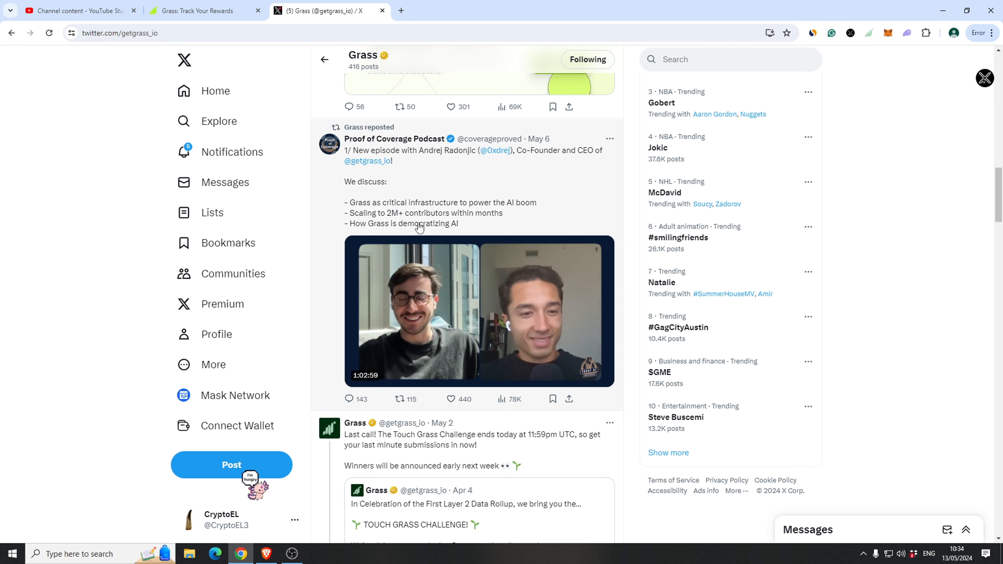
pyautogui.click(479, 311)
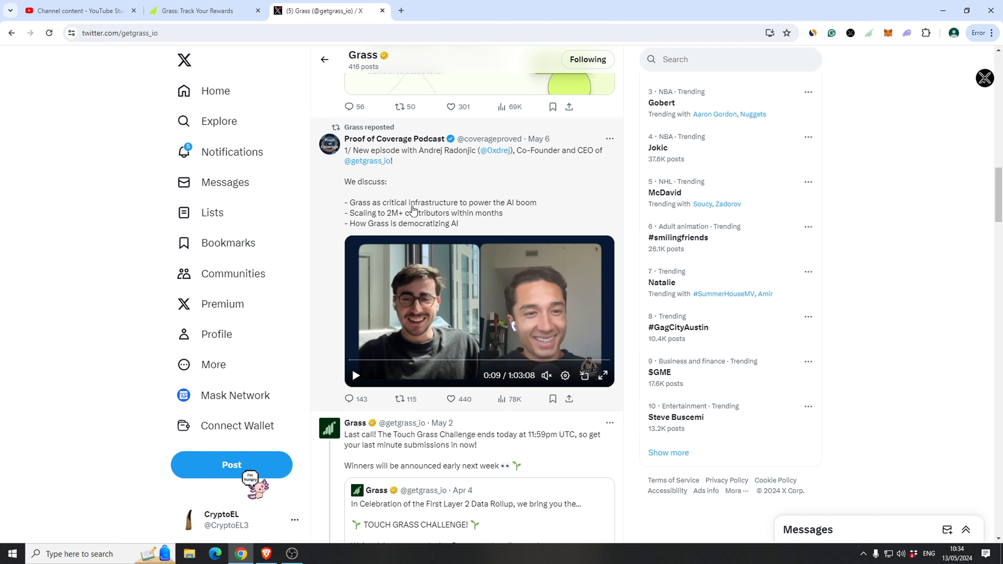
pyautogui.scroll(-3)
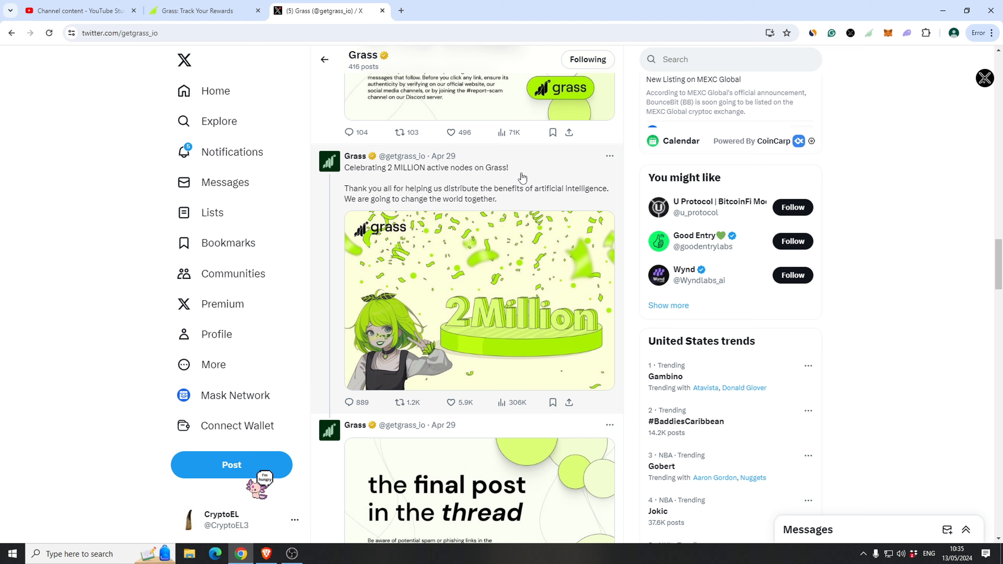
pyautogui.click(199, 11)
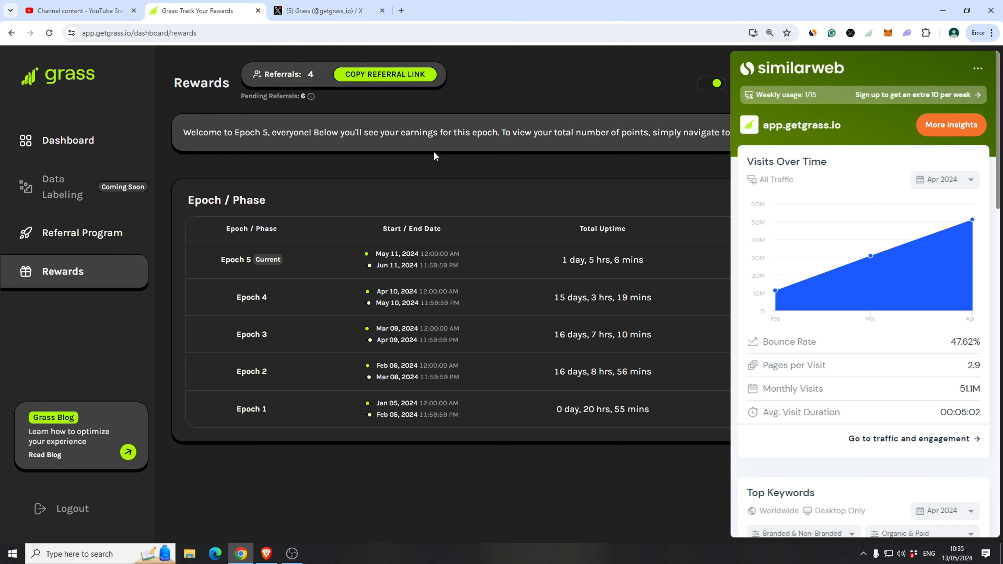
# Step: Revisit the earnings dashboard and Referral Program, then the epoch rewards table
pyautogui.click(68, 140)
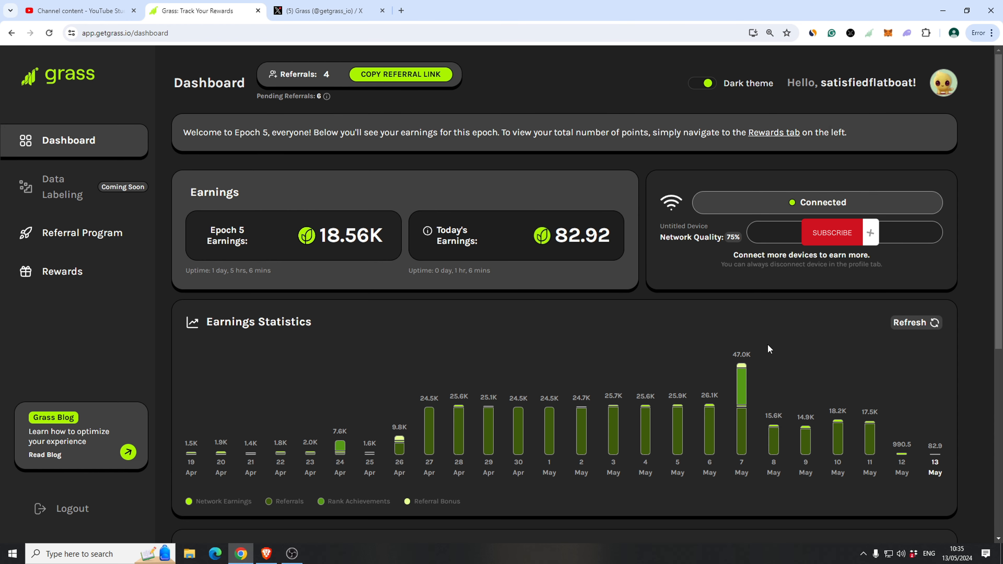
pyautogui.moveTo(16, 215)
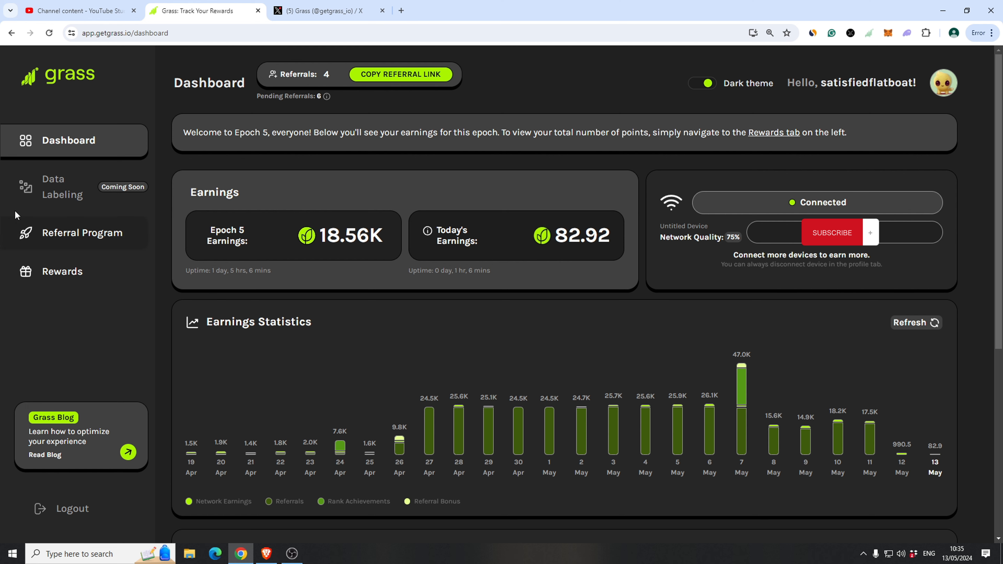
pyautogui.click(81, 232)
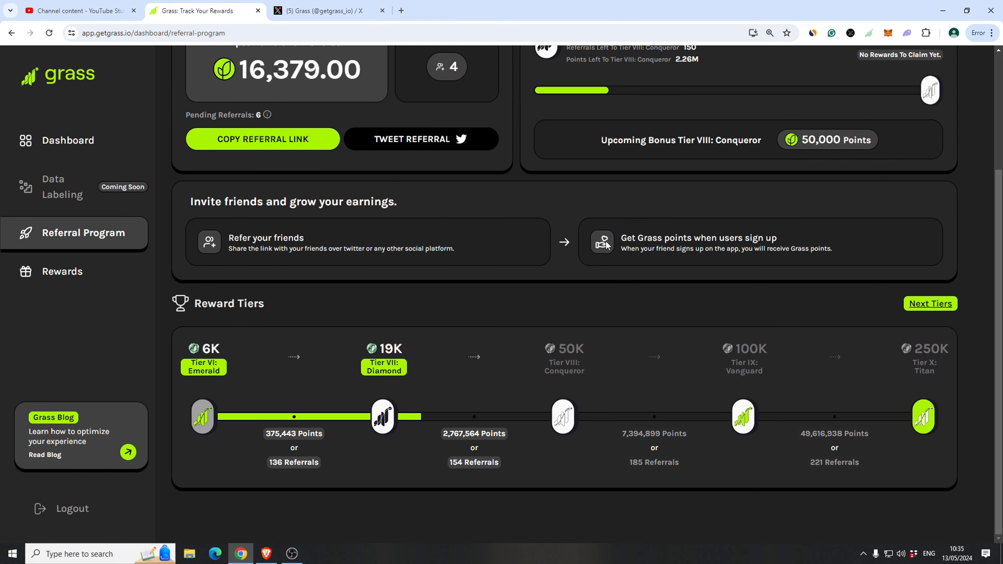
pyautogui.click(62, 271)
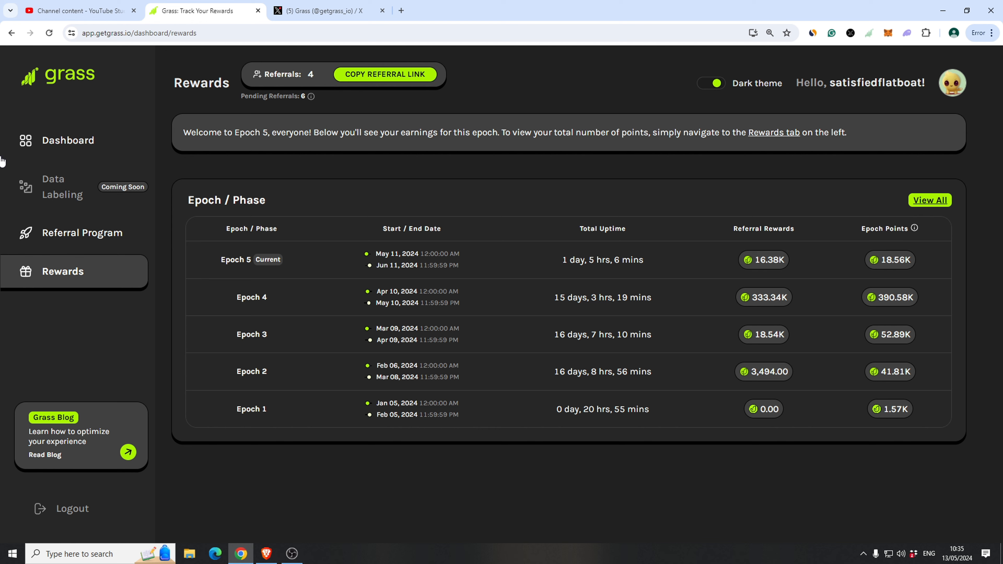
# Step: Check the referral reward tiers again, ending on the rewards table with Epoch 4's 390.58K points
pyautogui.click(82, 232)
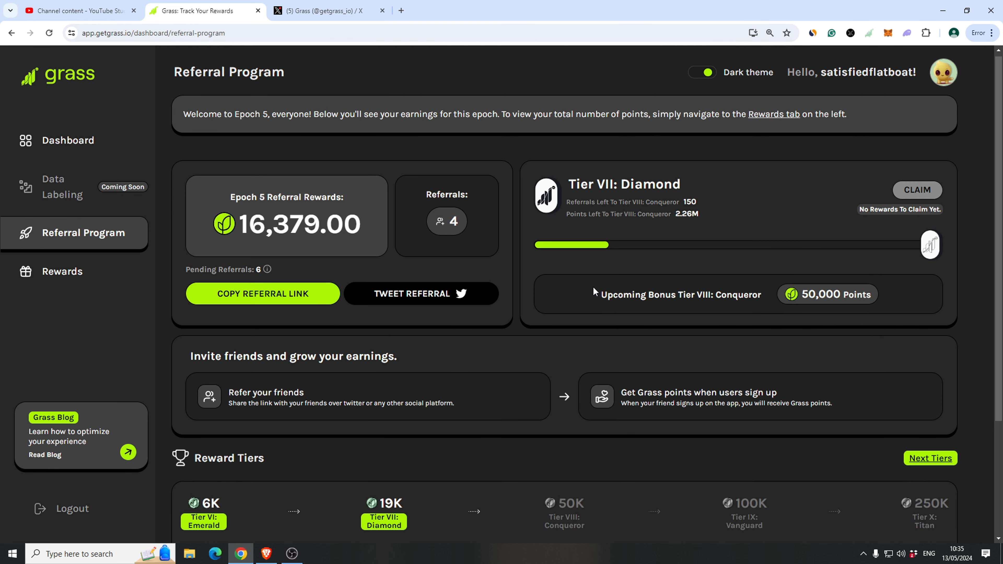
pyautogui.scroll(-3)
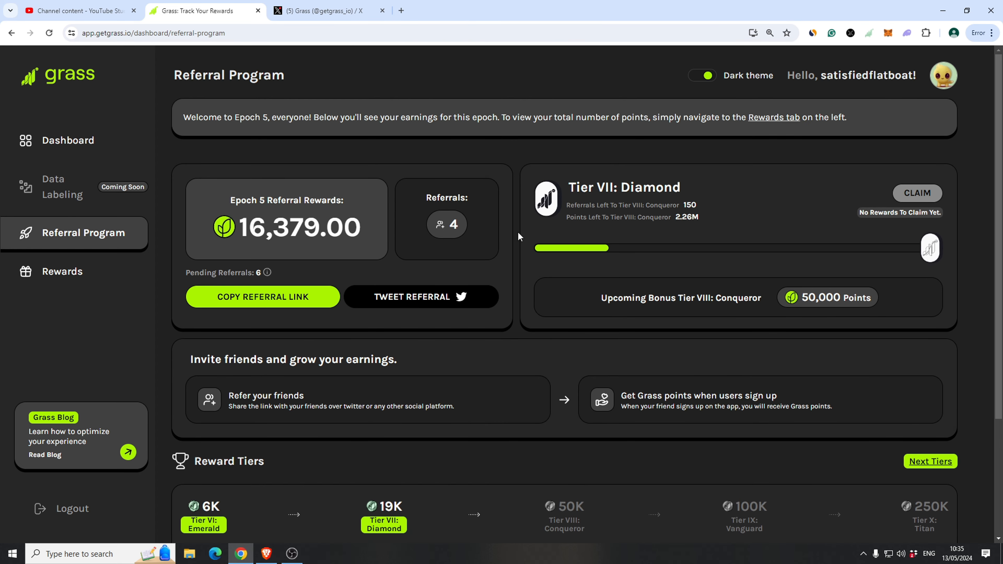
pyautogui.click(62, 271)
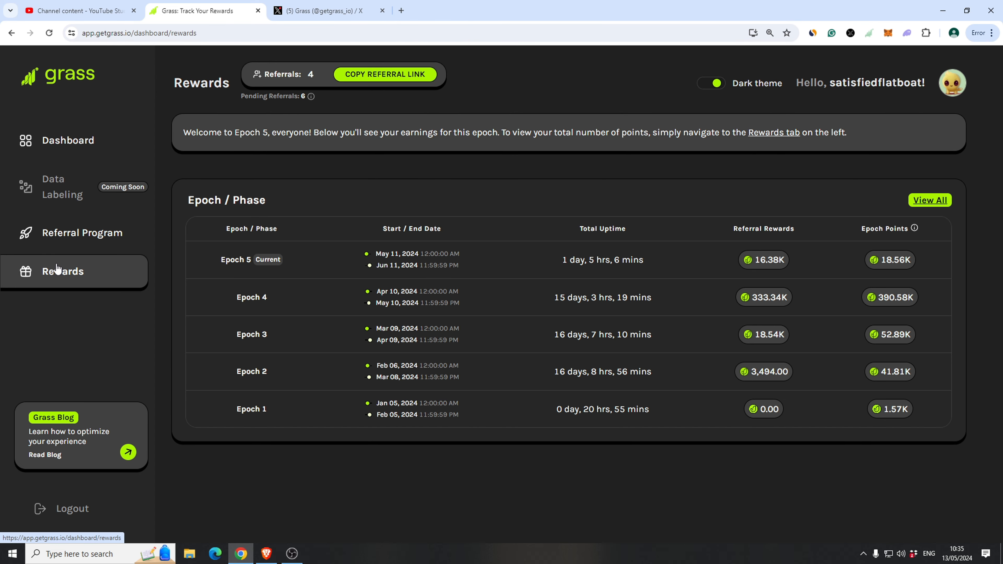
pyautogui.moveTo(524, 239)
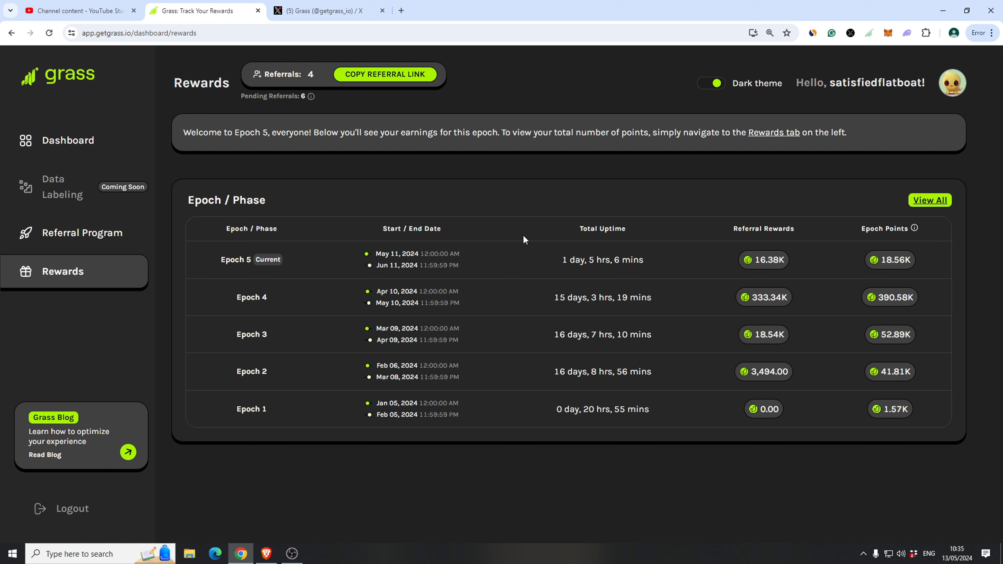